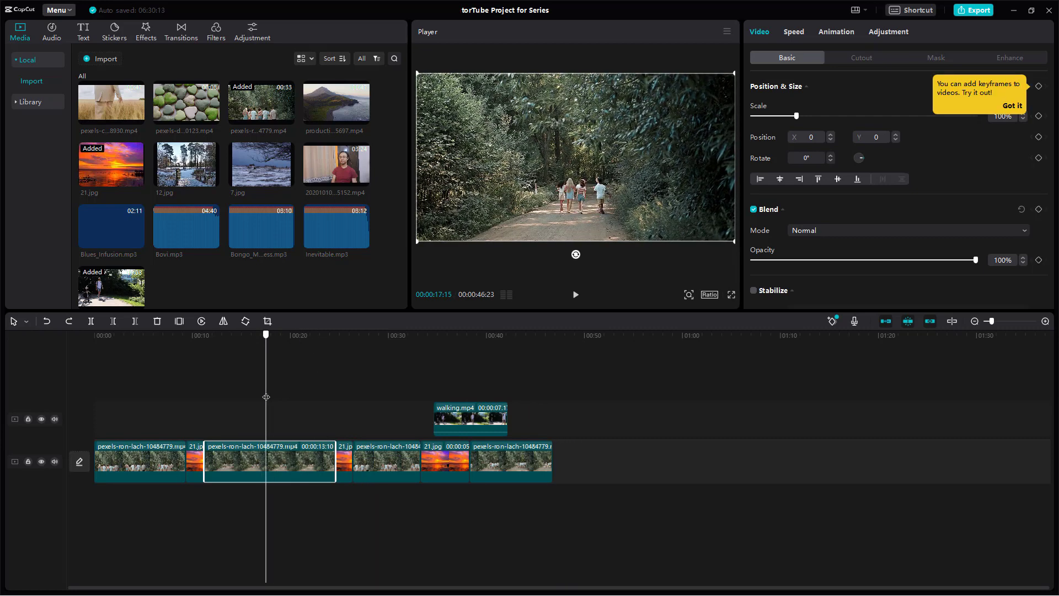
# - Select the forest clip and delete everything after the 18-second playhead
pyautogui.click(291, 472)
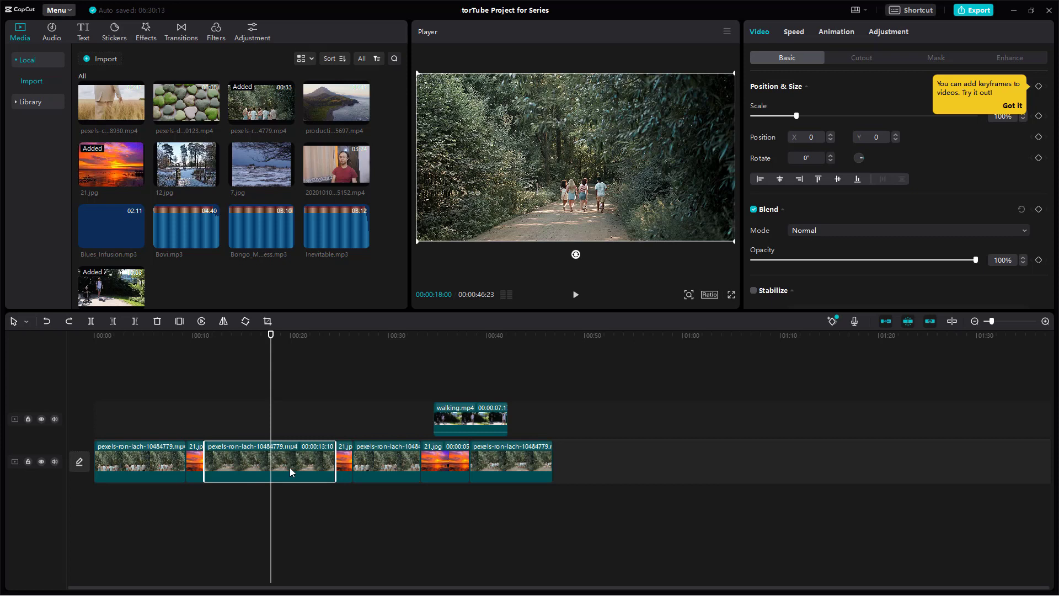
pyautogui.moveTo(280, 458)
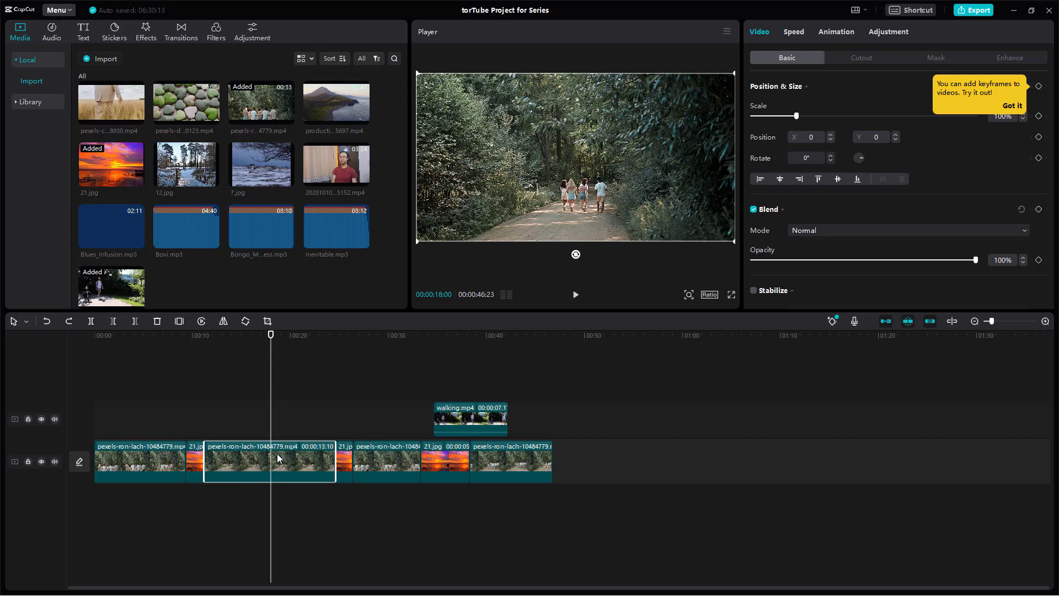
pyautogui.moveTo(266, 461)
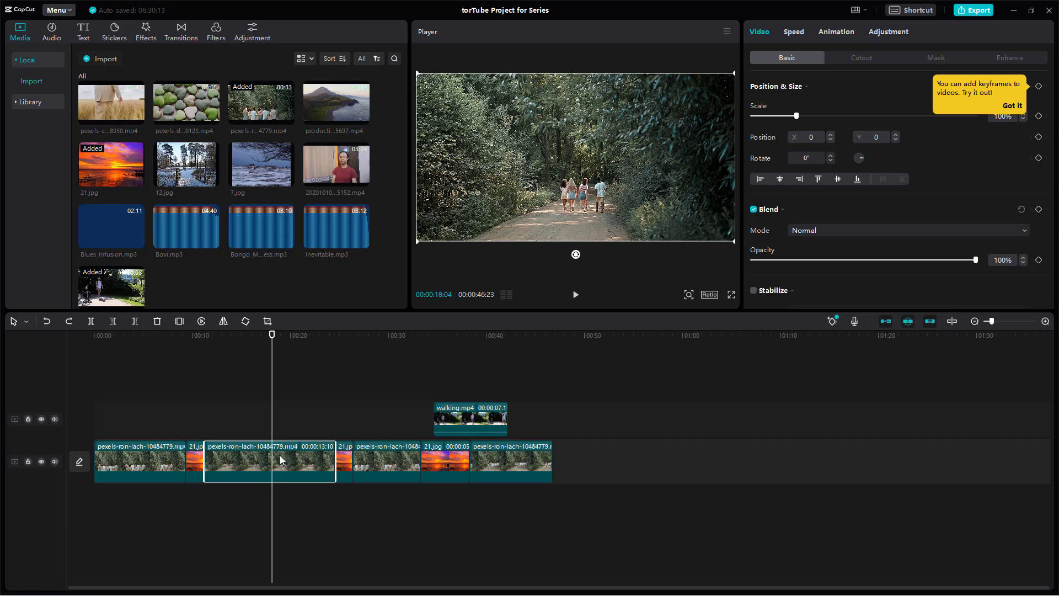
pyautogui.moveTo(112, 321)
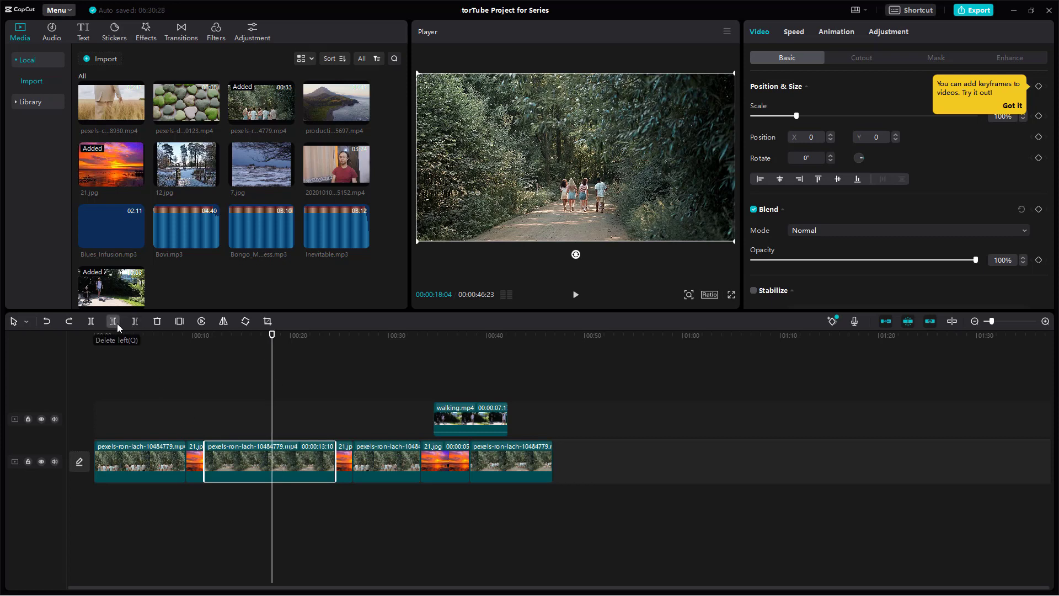
pyautogui.moveTo(136, 322)
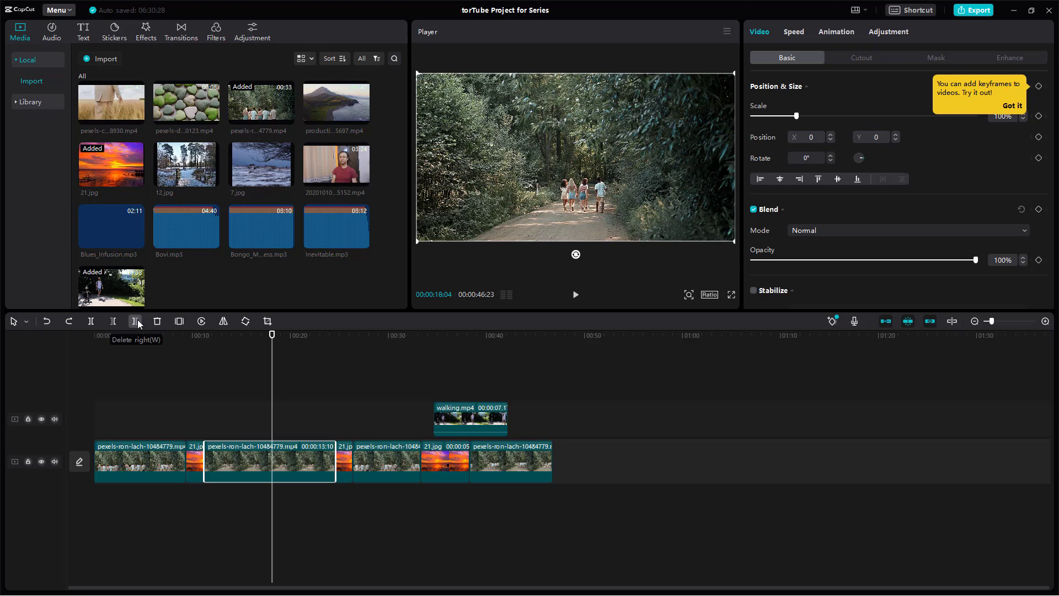
pyautogui.click(135, 321)
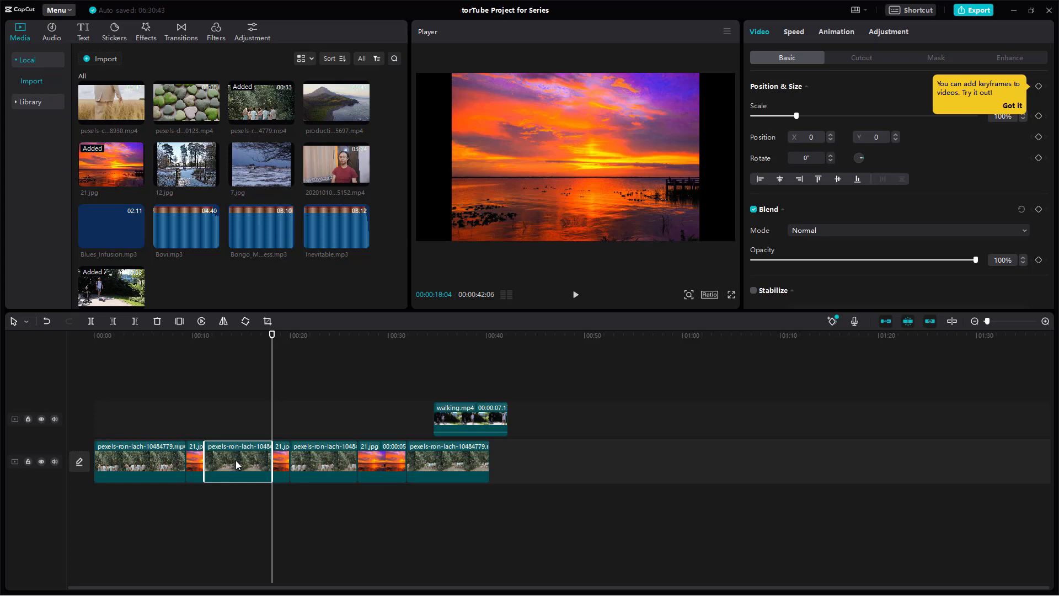
pyautogui.moveTo(462, 338)
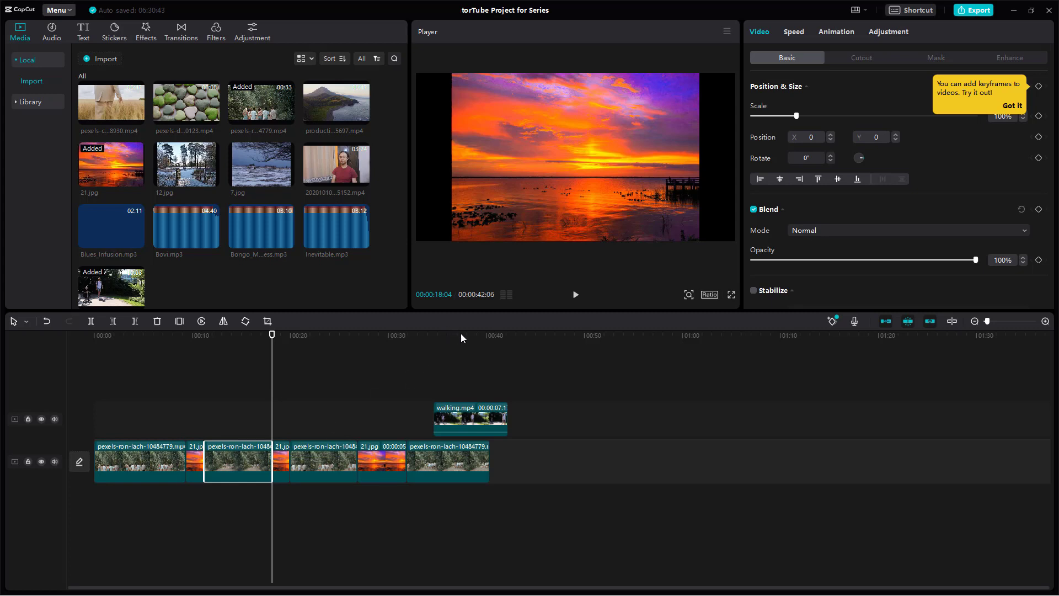
# - Select walking.mp4 on the overlay track and delete its part before 38 seconds
pyautogui.click(469, 420)
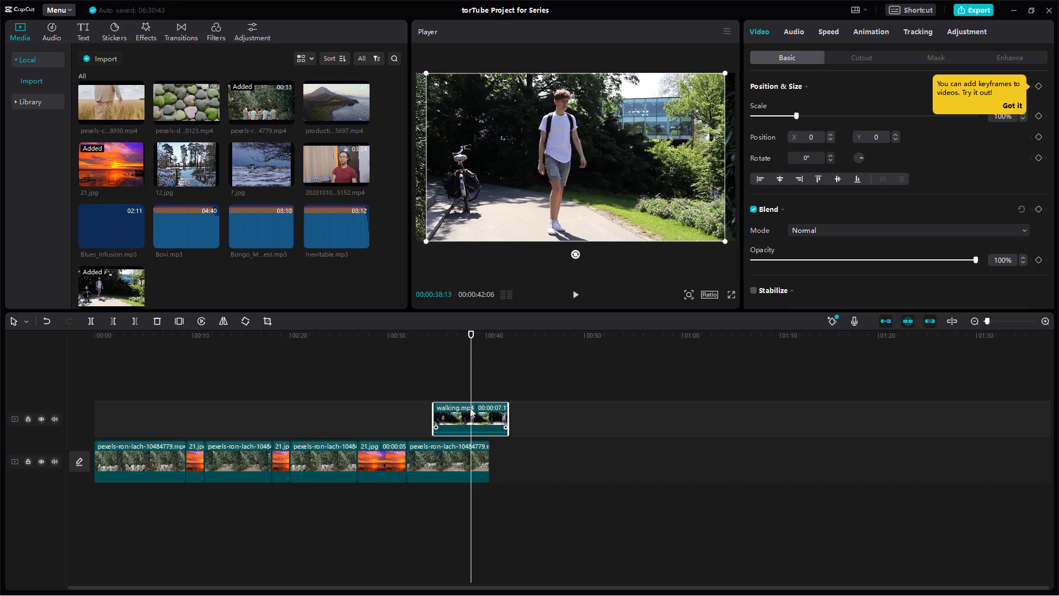
pyautogui.moveTo(478, 429)
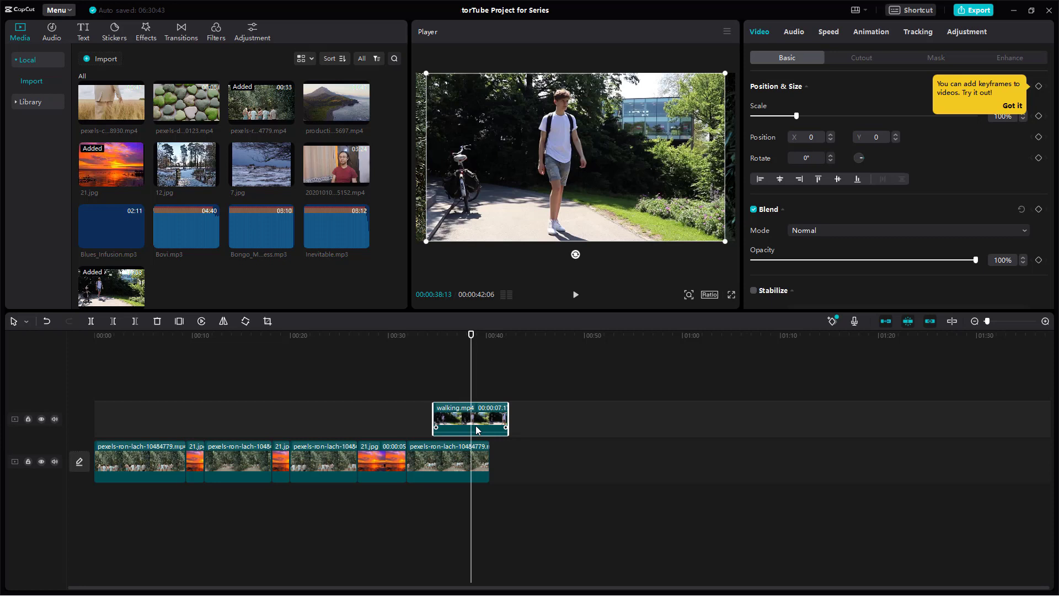
pyautogui.moveTo(113, 321)
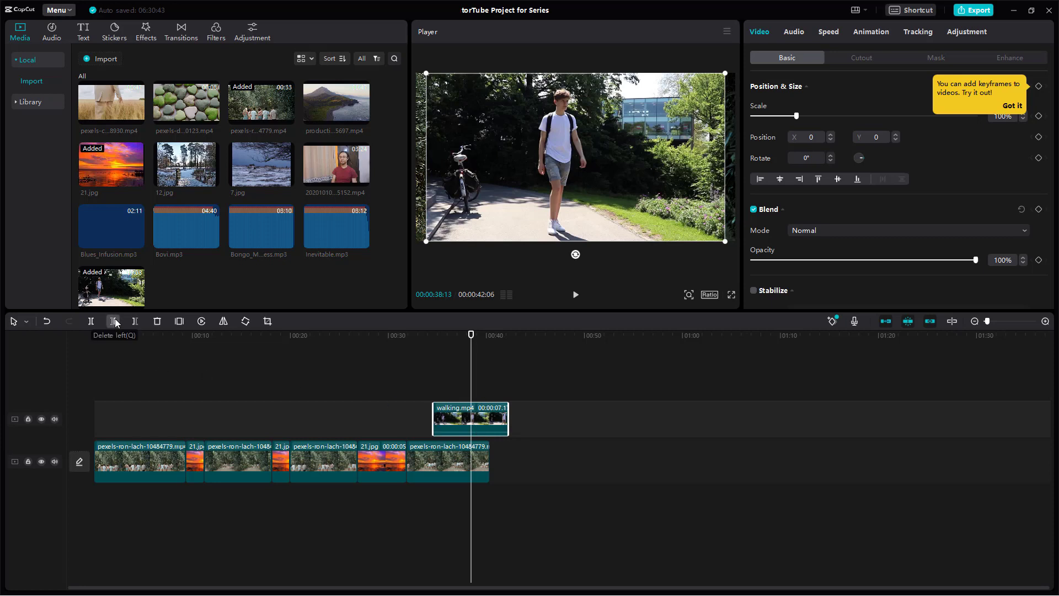
pyautogui.click(113, 321)
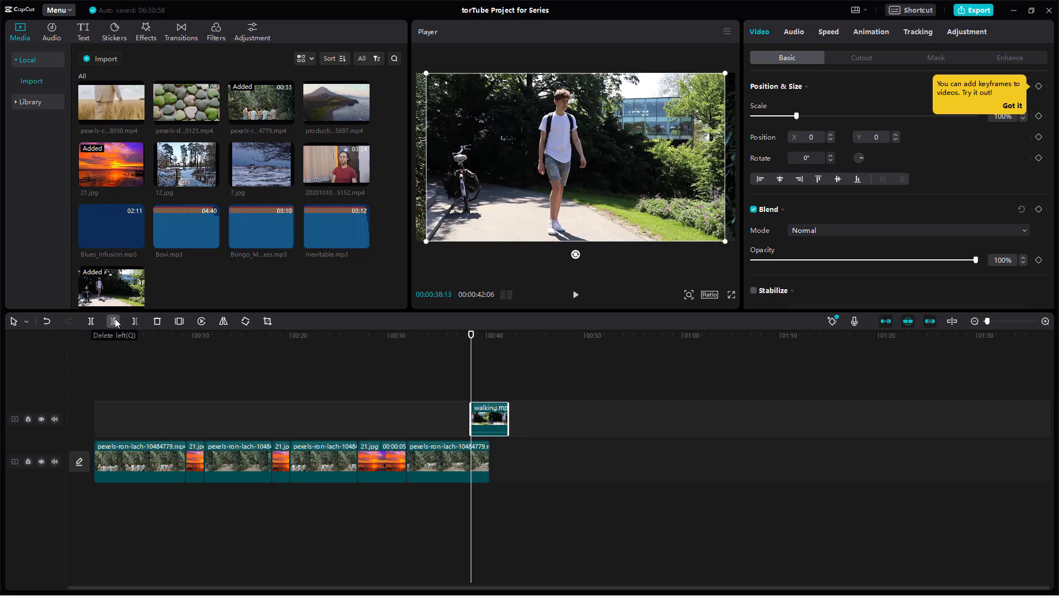
# - Select the five-second 21.jpg sunset image on the main track
pyautogui.click(382, 467)
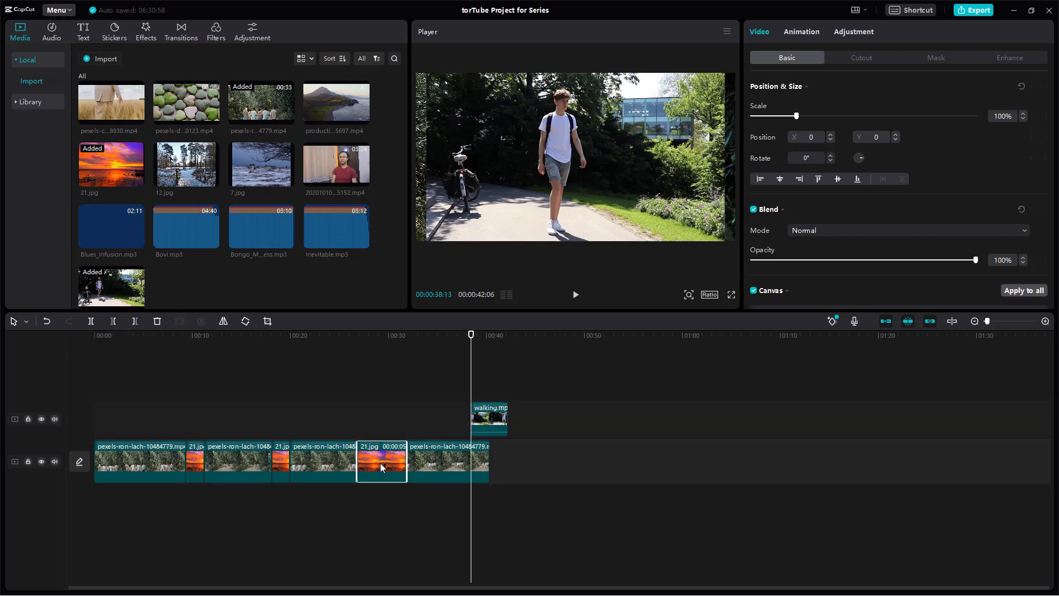
pyautogui.moveTo(433, 474)
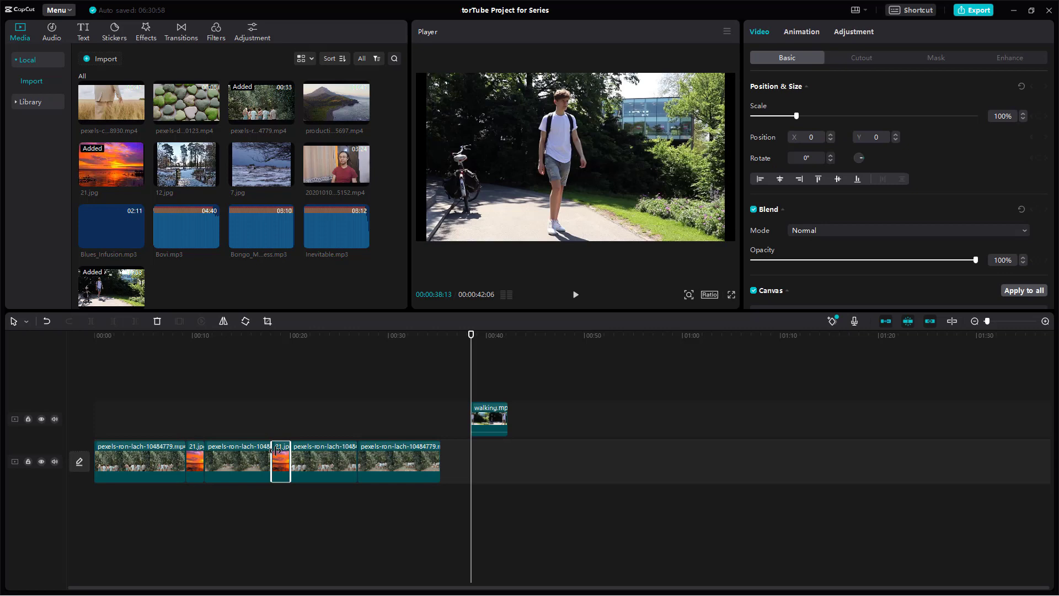
pyautogui.moveTo(157, 321)
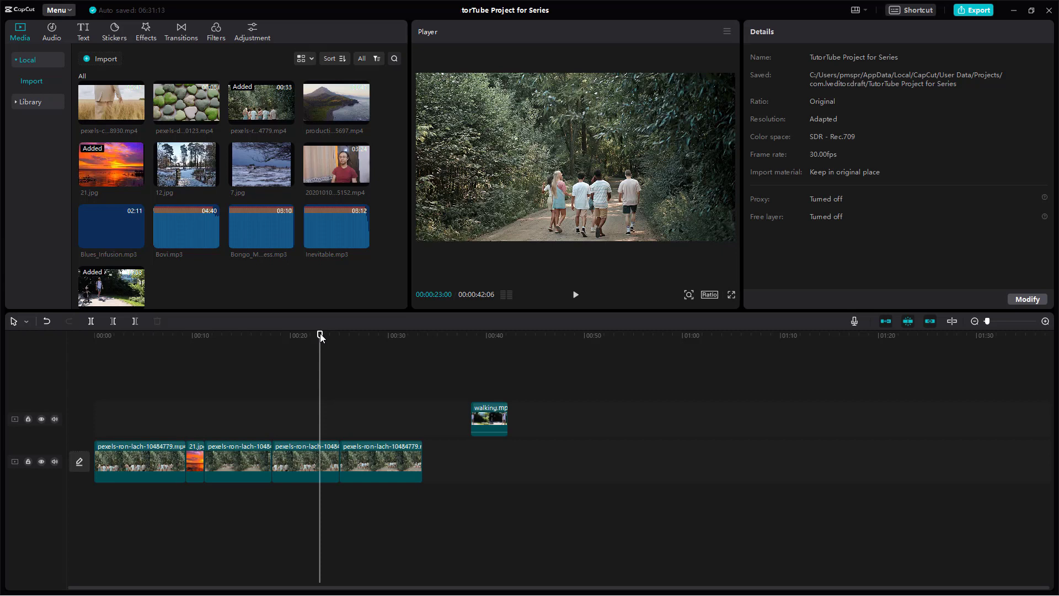
pyautogui.moveTo(391, 385)
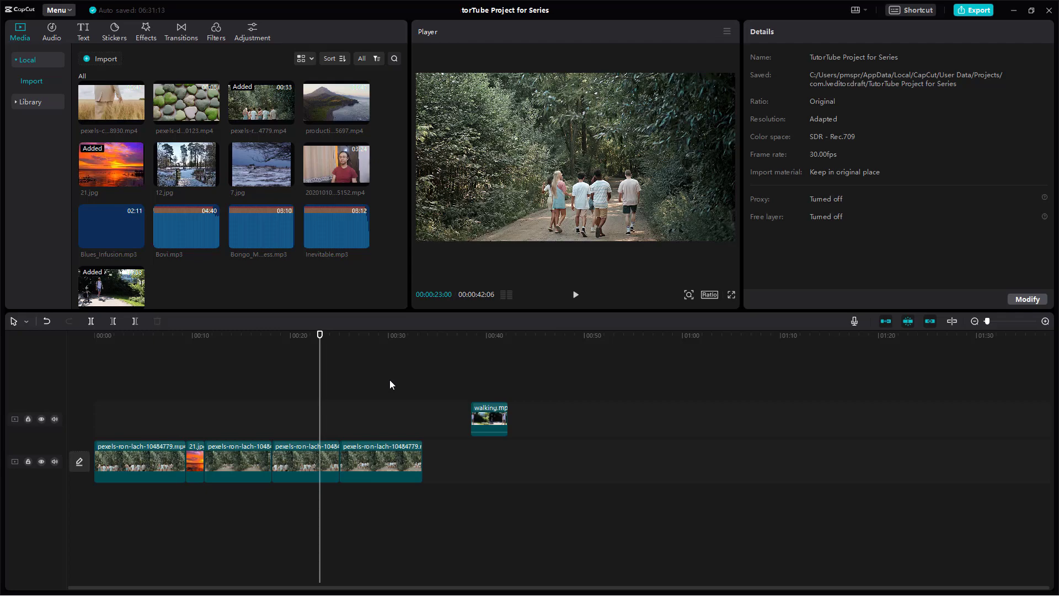